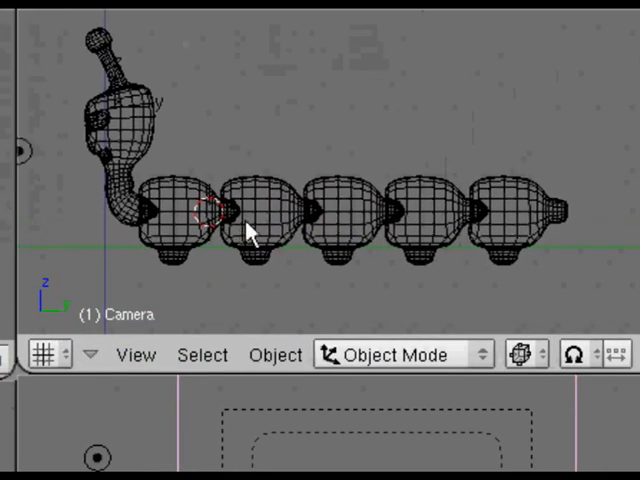
Place the 3D cursor at the tip of the caterpillar's tail
left_click(565, 215)
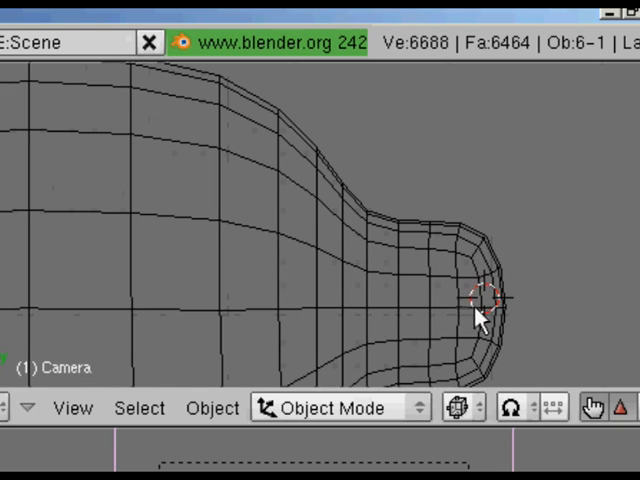
mouse_move(488, 315)
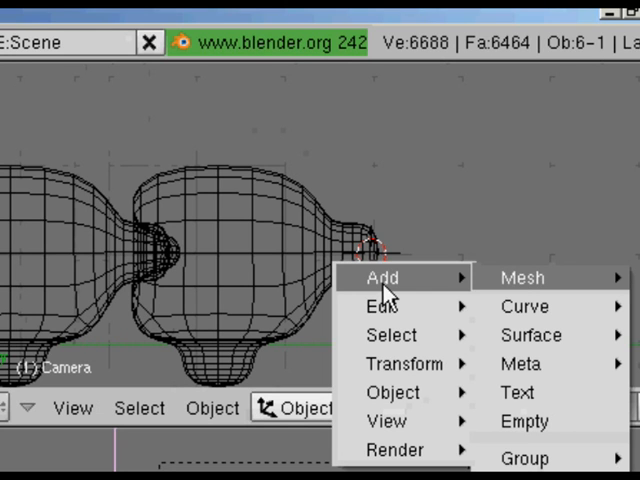
mouse_move(524, 306)
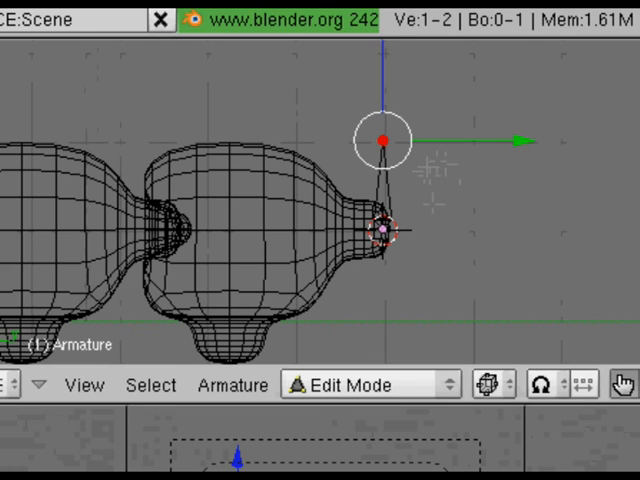
Grab the extruded second bone and move it forward along the last body segment
key("g")
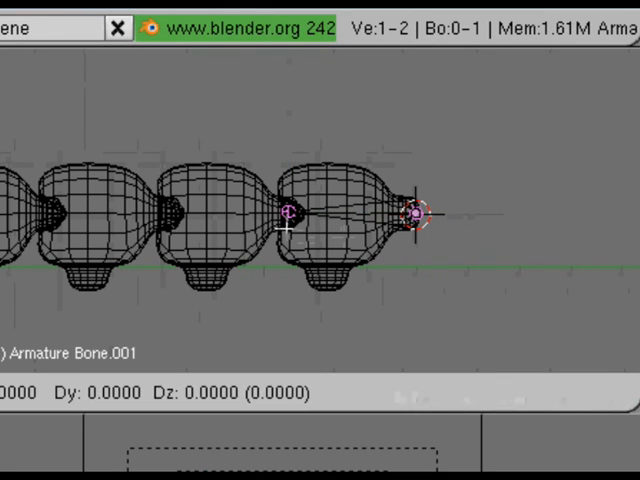
left_click_drag(290, 213, 175, 213)
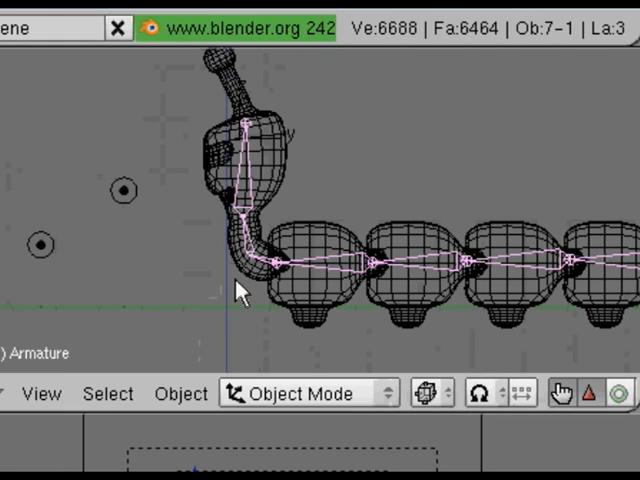
mouse_move(280, 278)
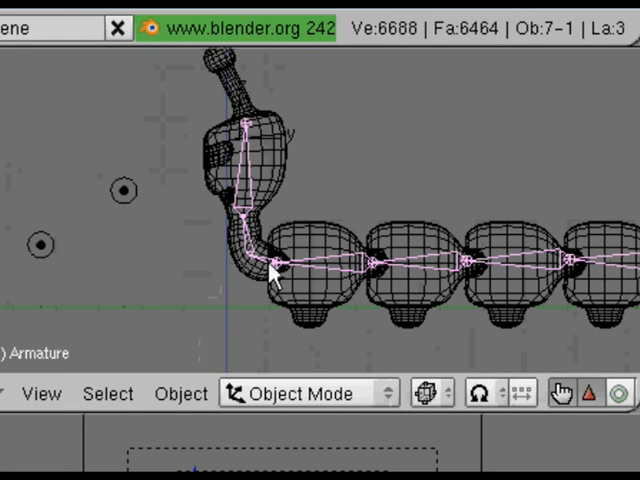
Switch the 3D view to Solid draw type in perspective
left_click(300, 392)
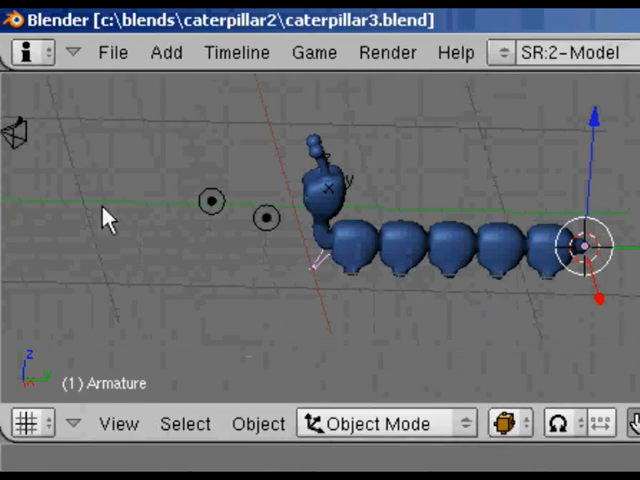
Save As a new file name ending in version number 4
left_click(113, 52)
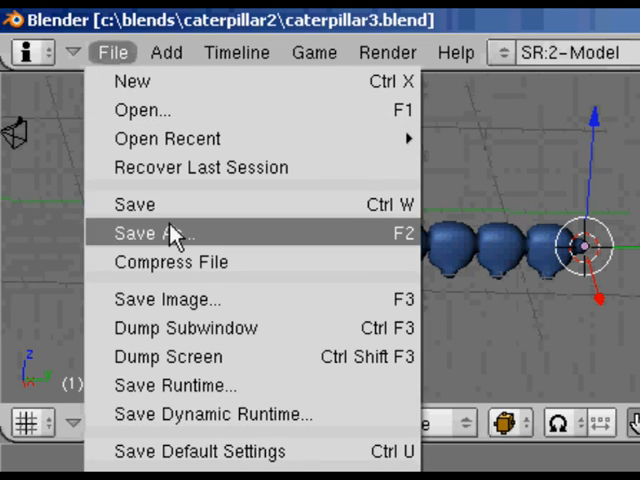
left_click(151, 233)
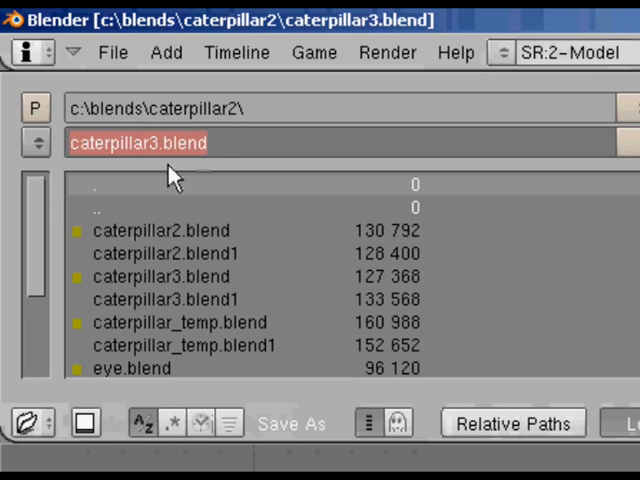
type("catterpi")
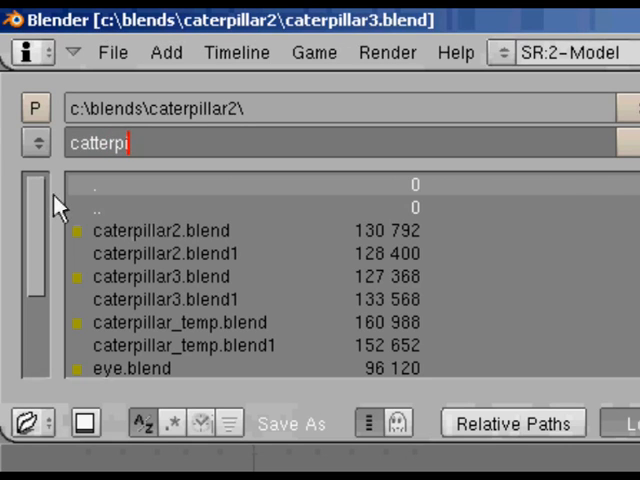
type("lla")
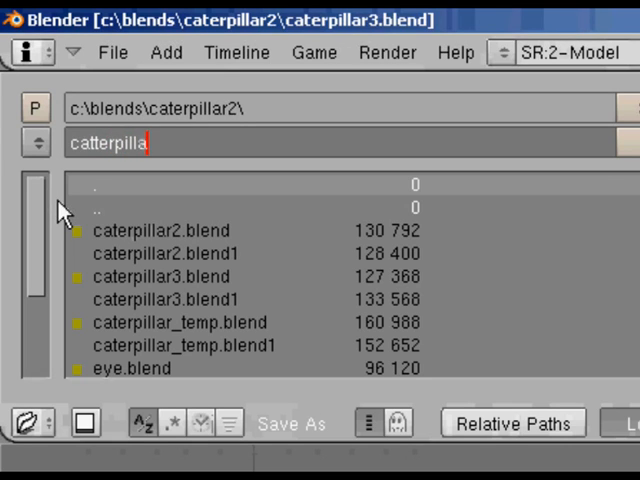
type("4")
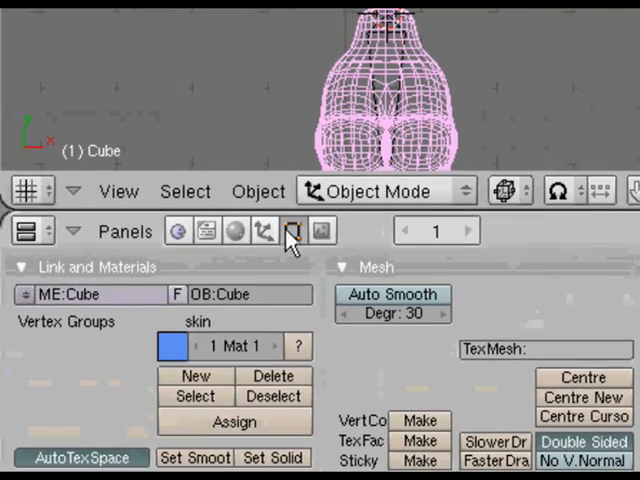
In the mesh Editing buttons, retype the Cube object's name toward 'cater'
left_click(240, 294)
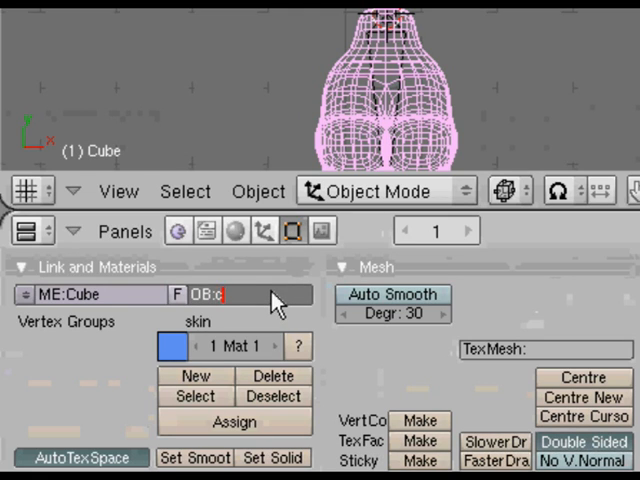
type("ater")
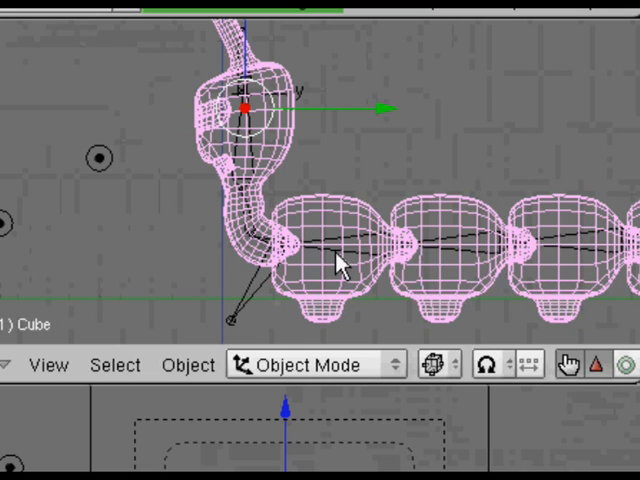
mouse_move(343, 262)
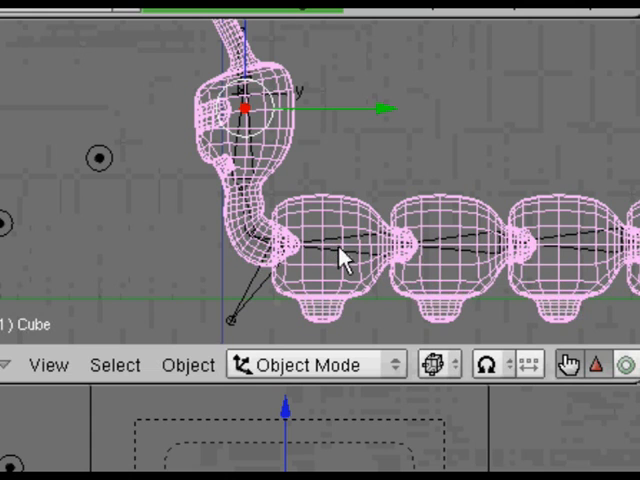
Parent the mesh to the armature with vertex groups, then move it to another layer
left_click(565, 175)
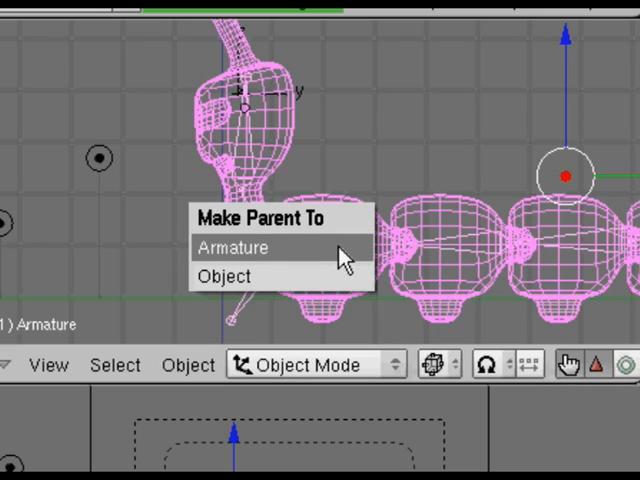
left_click(232, 247)
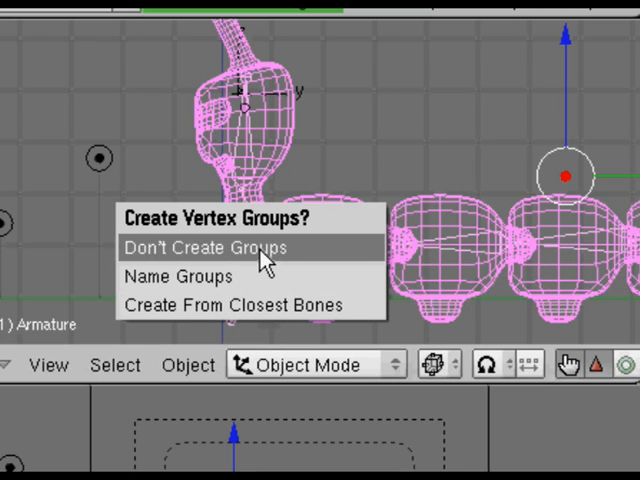
left_click(203, 248)
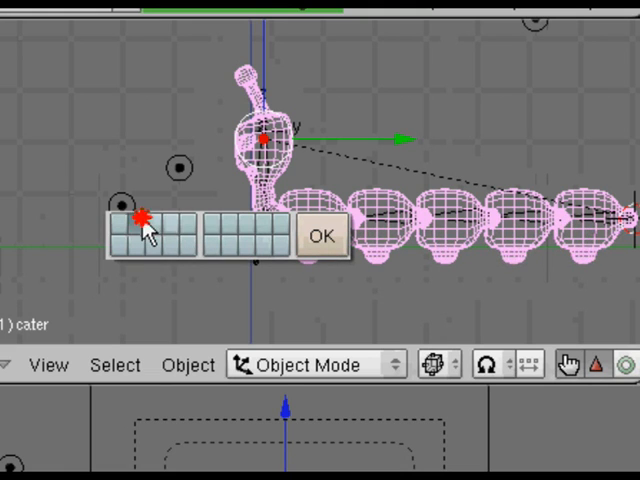
left_click(321, 237)
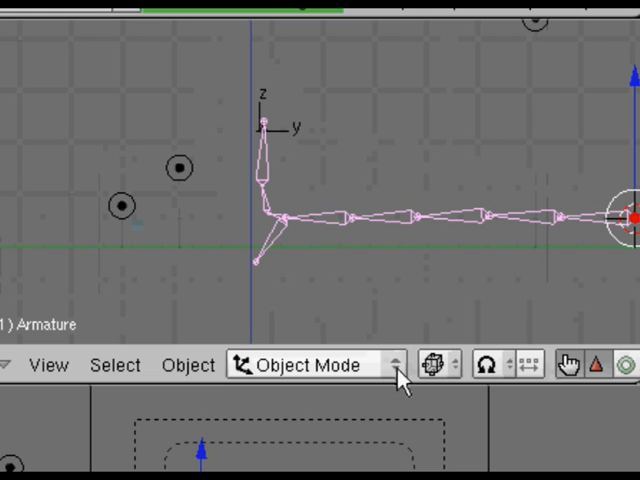
Switch the armature to Pose Mode and test-move a spine bone
left_click(315, 363)
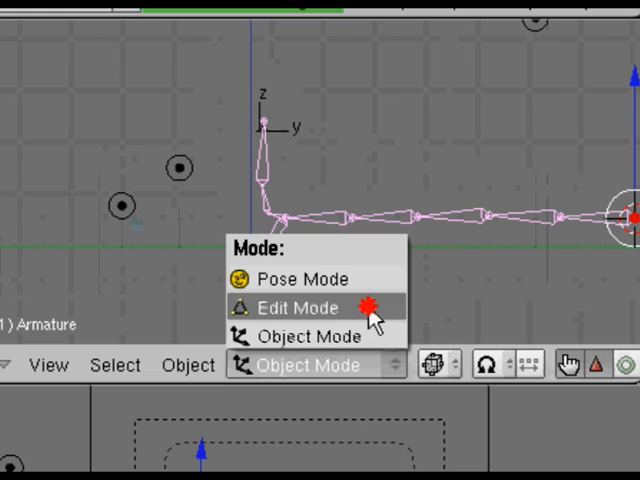
left_click(296, 278)
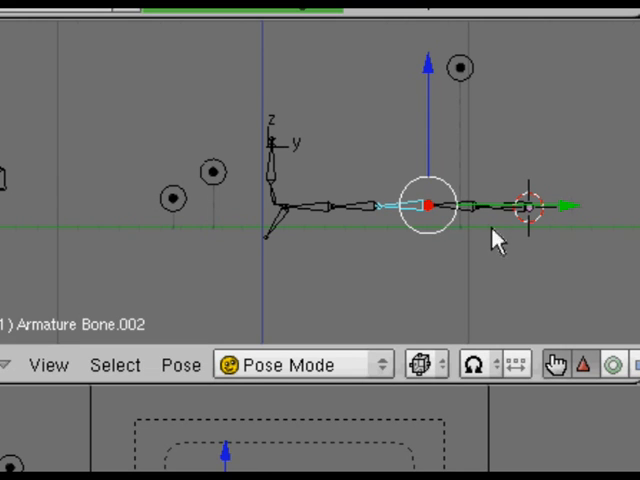
left_click_drag(430, 205, 525, 210)
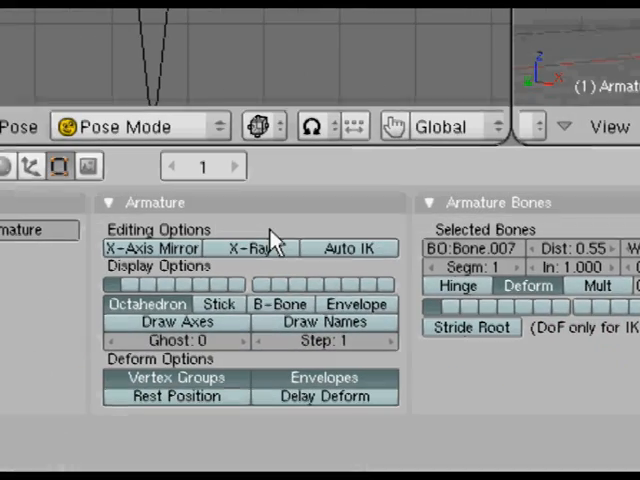
mouse_move(330, 195)
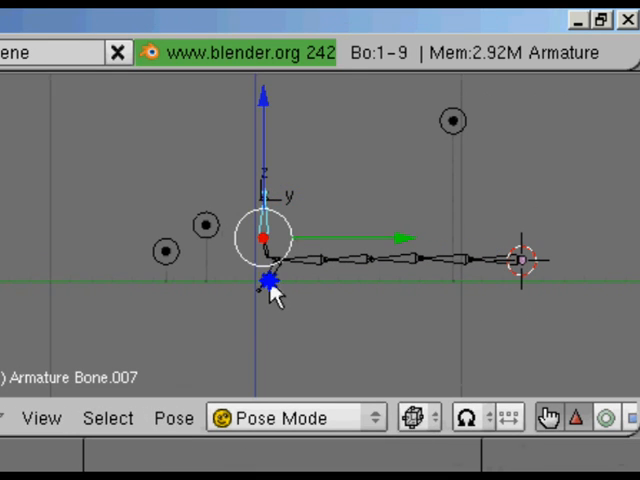
Bend the chain by dragging the front, middle and tail-end bones
left_click_drag(265, 265, 365, 305)
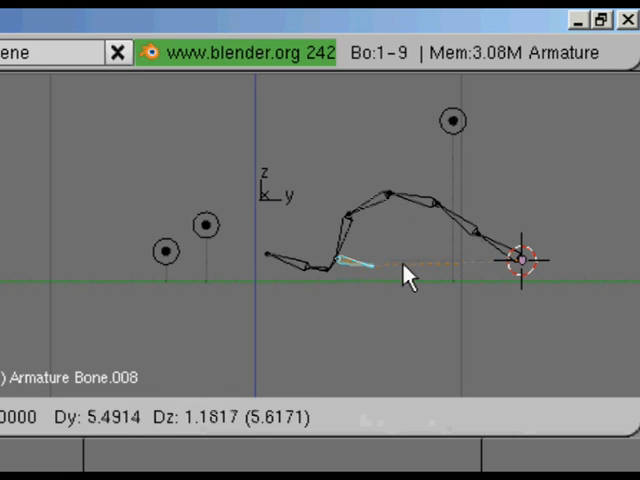
left_click_drag(405, 273, 350, 260)
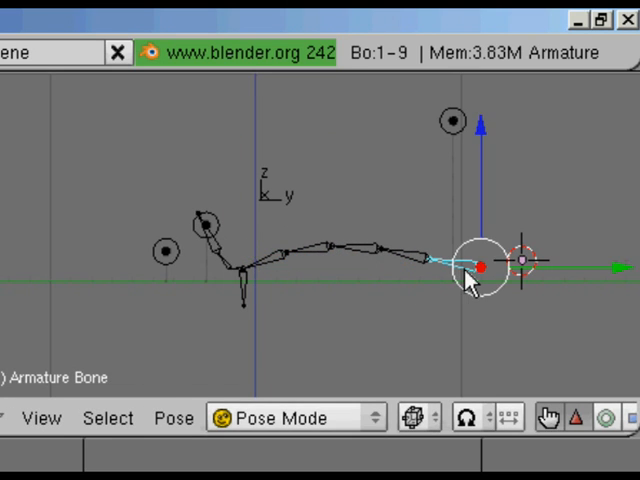
left_click_drag(470, 265, 365, 300)
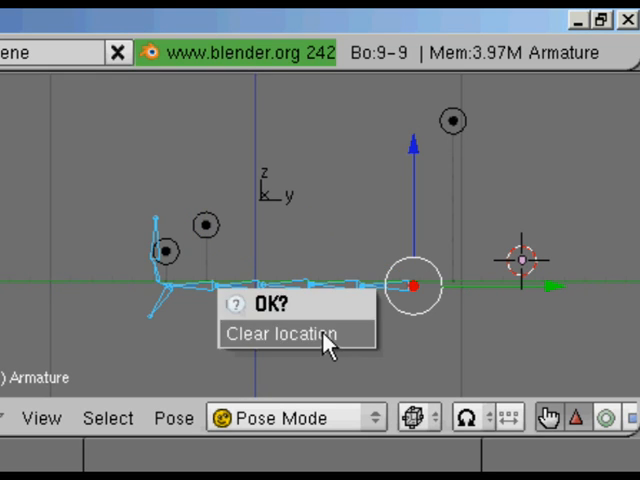
Clear the posed bones' locations and open the mode list to leave Pose Mode
left_click(292, 333)
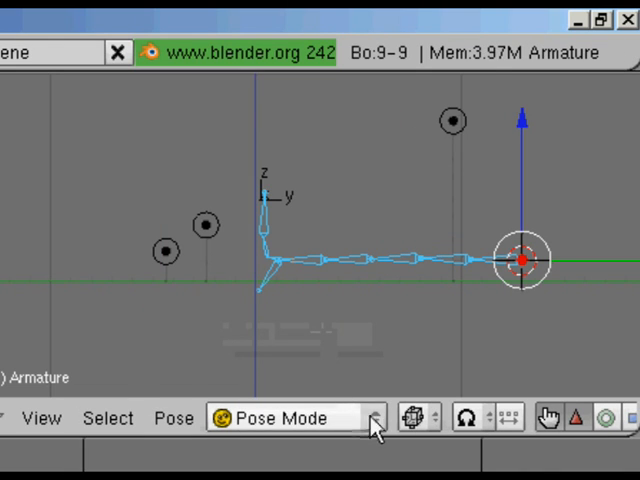
left_click(290, 417)
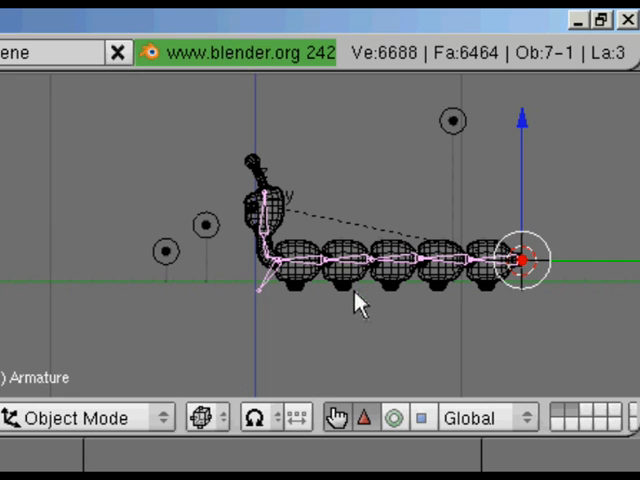
mouse_move(445, 328)
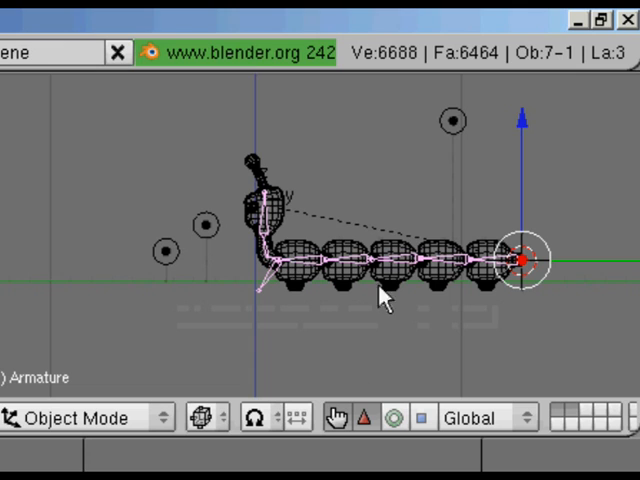
mouse_move(440, 425)
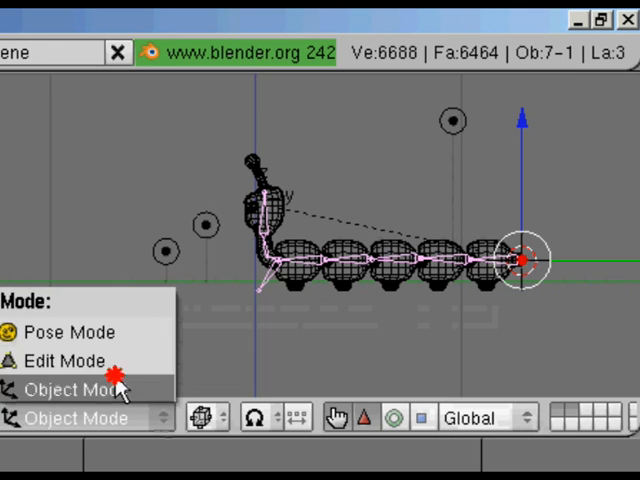
Choose Object Mode from the Mode menu
left_click(68, 332)
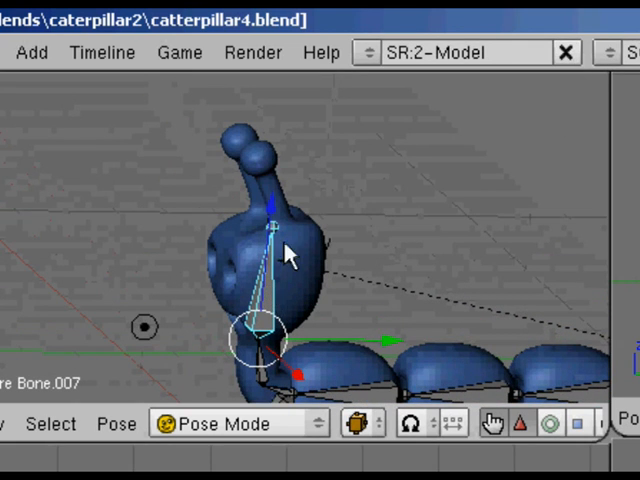
mouse_move(360, 275)
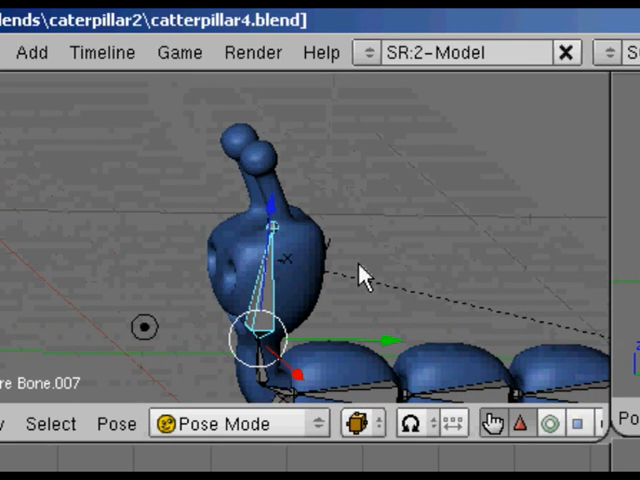